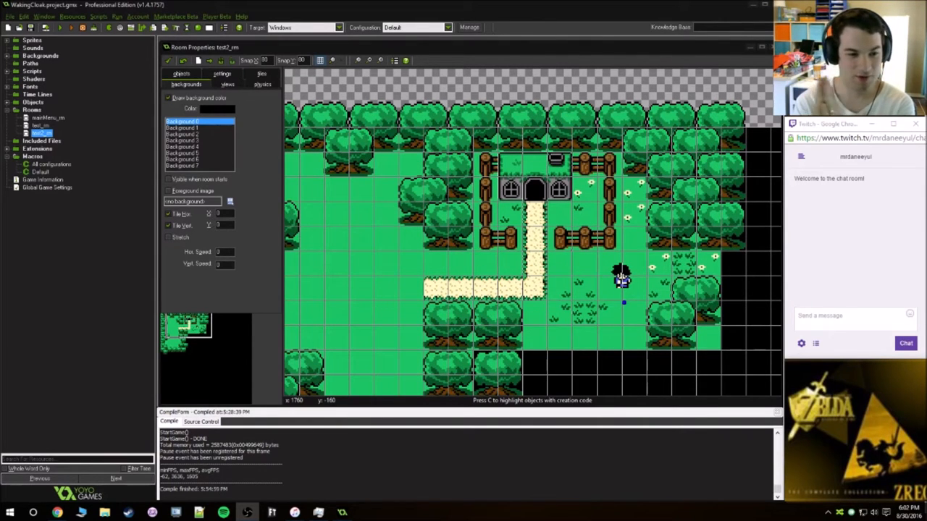
Step: Create the flower_sp sprite and reach the file picker for its frame images
{"action": "left_click", "coordinate": [69, 27]}
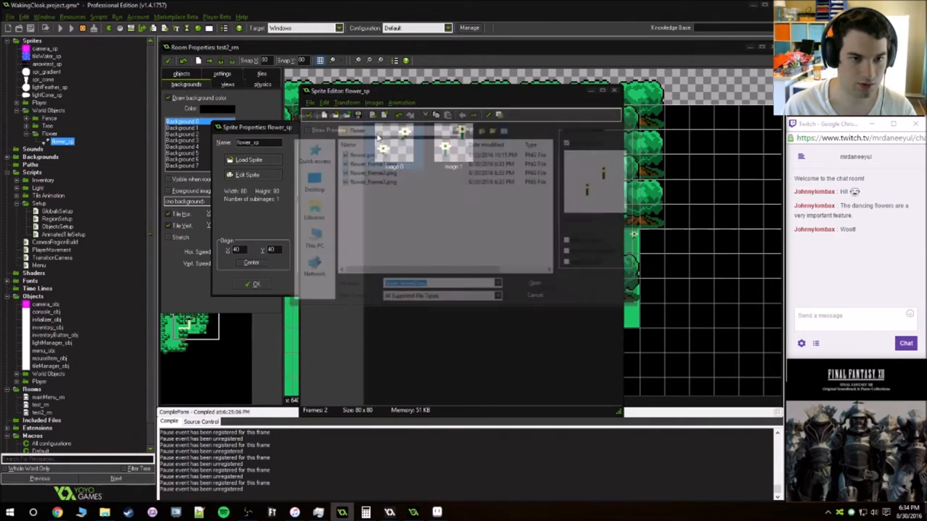
Step: Load the selected flower frame PNGs into the flower sprite
{"action": "left_click", "coordinate": [533, 282]}
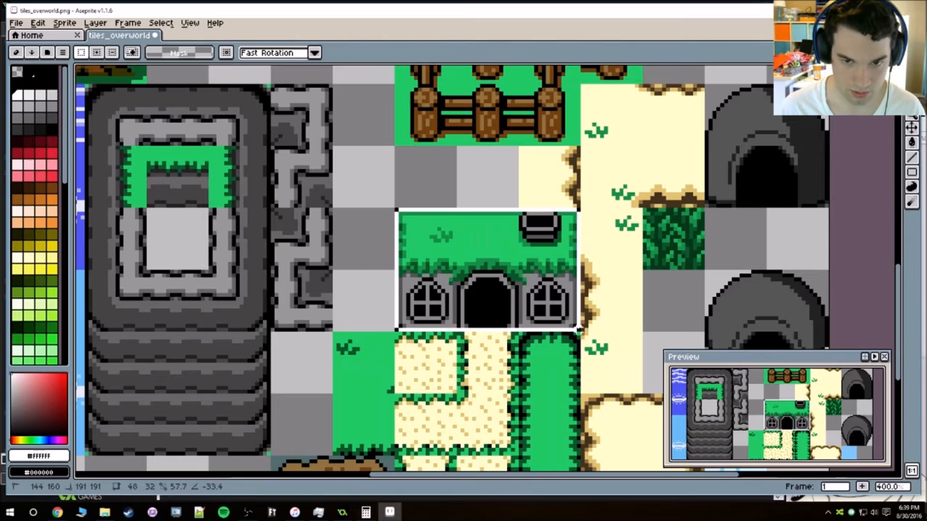
Step: Select the forest house in tiles_overworld.png and copy it into a new forestHouse.png sprite
{"action": "left_click_drag", "start_coordinate": [391, 205], "coordinate": [582, 333]}
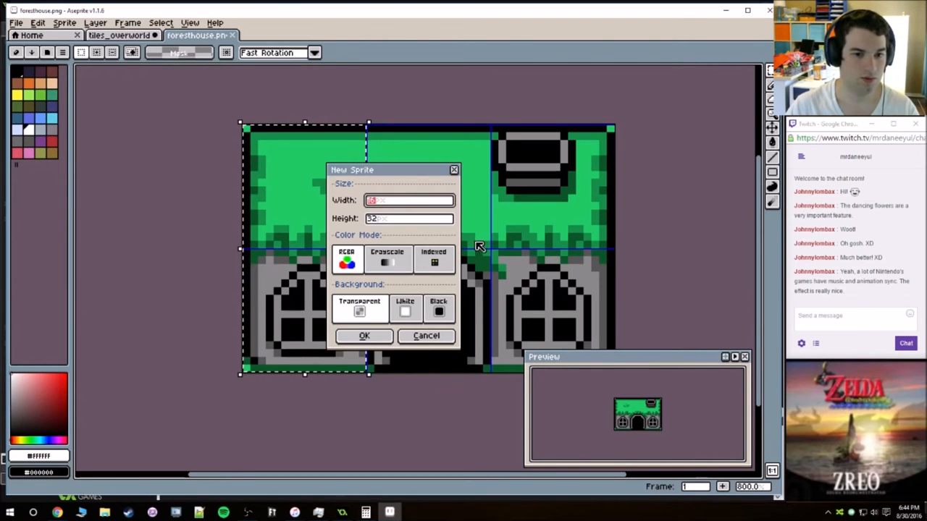
{"action": "left_click", "coordinate": [365, 336]}
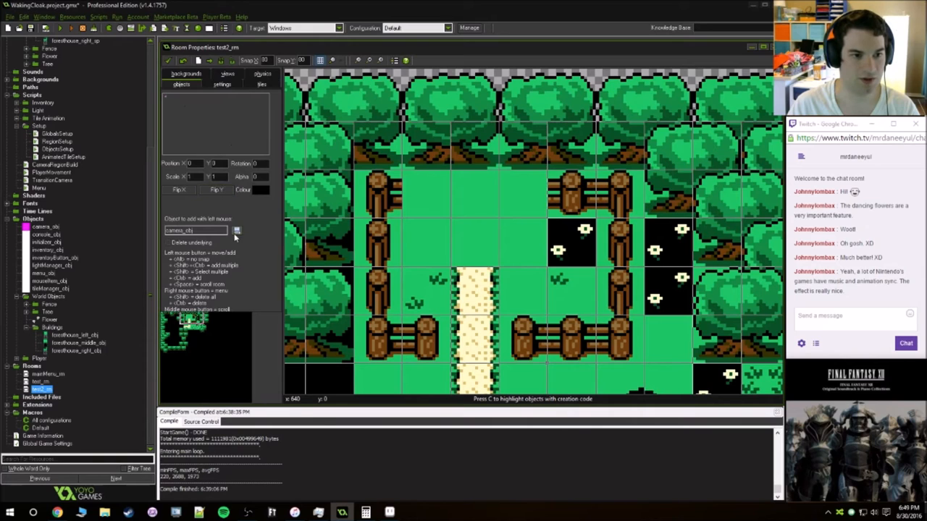
Step: Place foresthouse_left_obj from World Objects > Buildings into the fenced clearing
{"action": "left_click", "coordinate": [236, 230]}
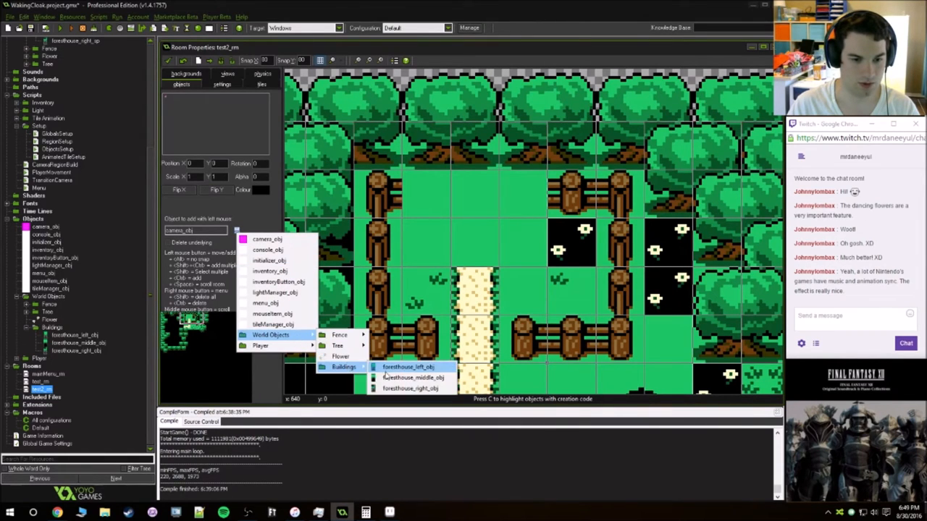
{"action": "left_click", "coordinate": [409, 368]}
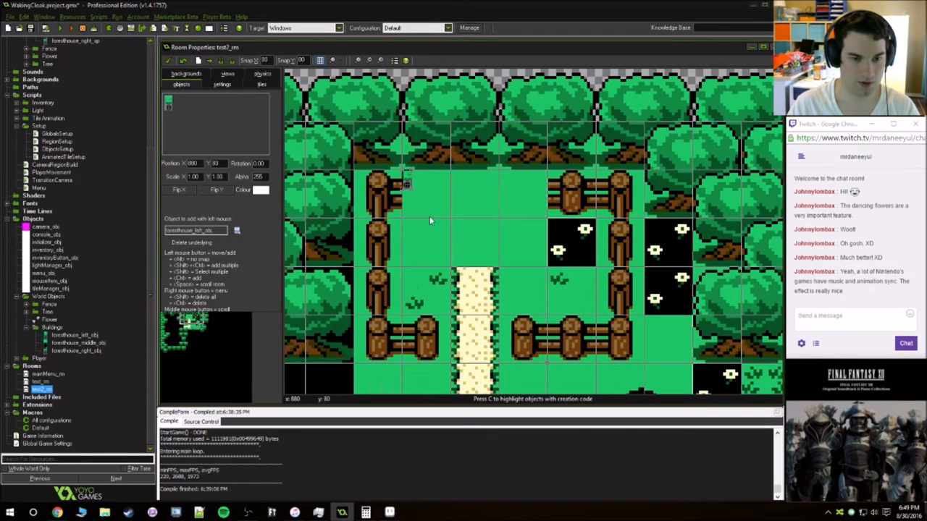
{"action": "mouse_move", "coordinate": [446, 237]}
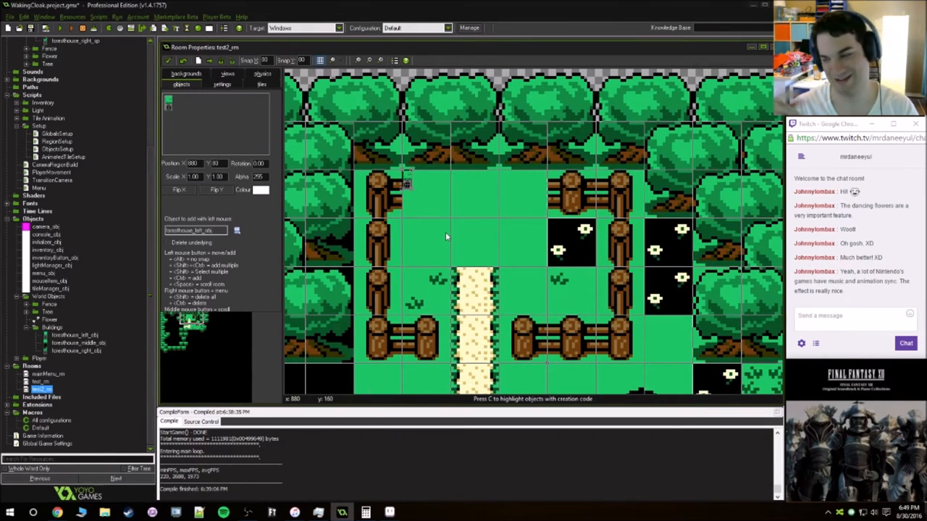
{"action": "mouse_move", "coordinate": [465, 183]}
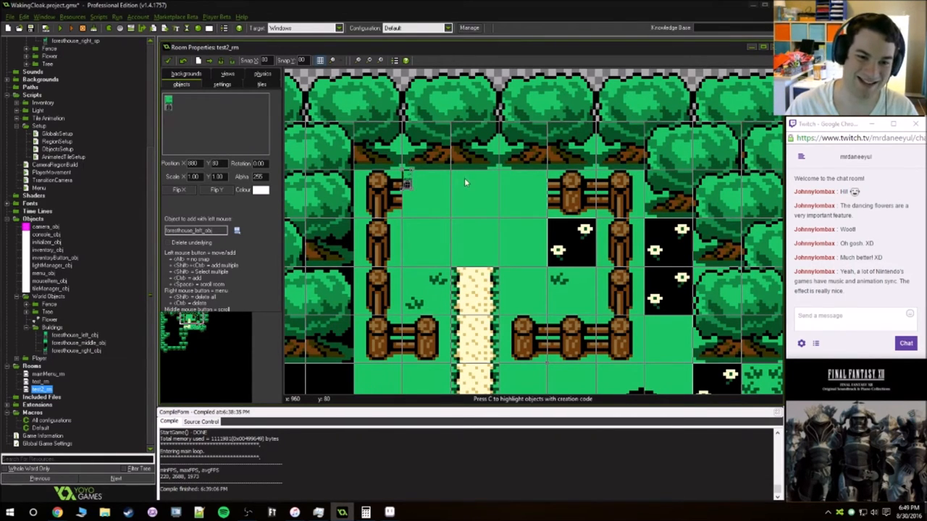
{"action": "left_click", "coordinate": [69, 28]}
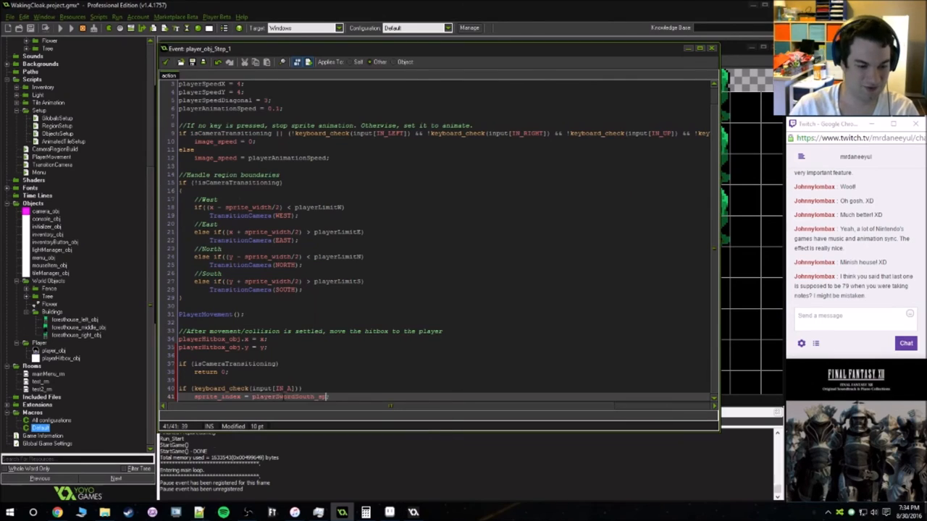
Step: Add the keyboard_check_pressed(input[IN_A]) sword-sprite block to player_obj Step and run the game
{"action": "key", "text": "Enter"}
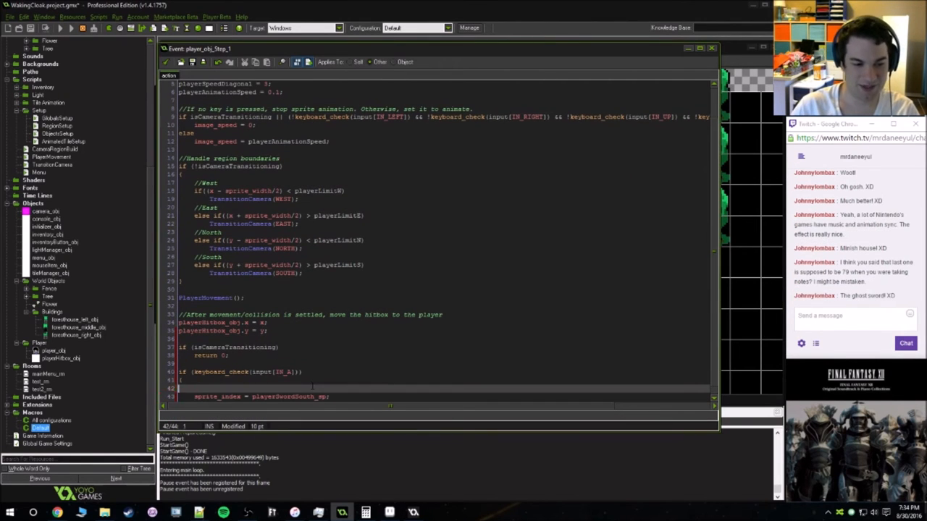
{"action": "left_click", "coordinate": [61, 28]}
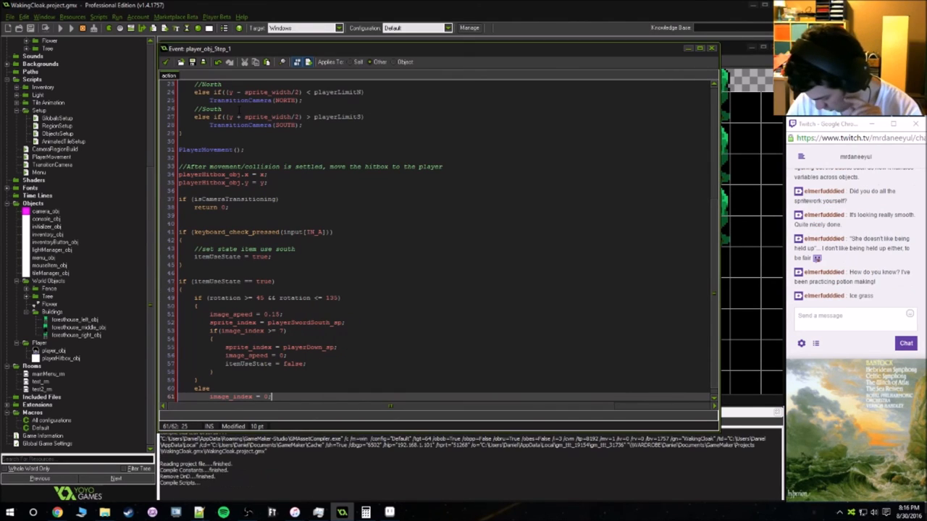
{"action": "left_click", "coordinate": [61, 27]}
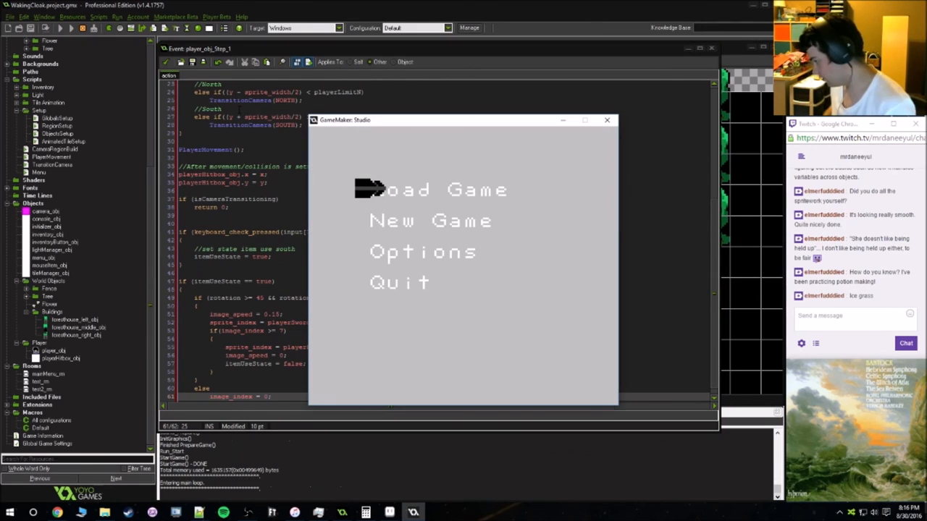